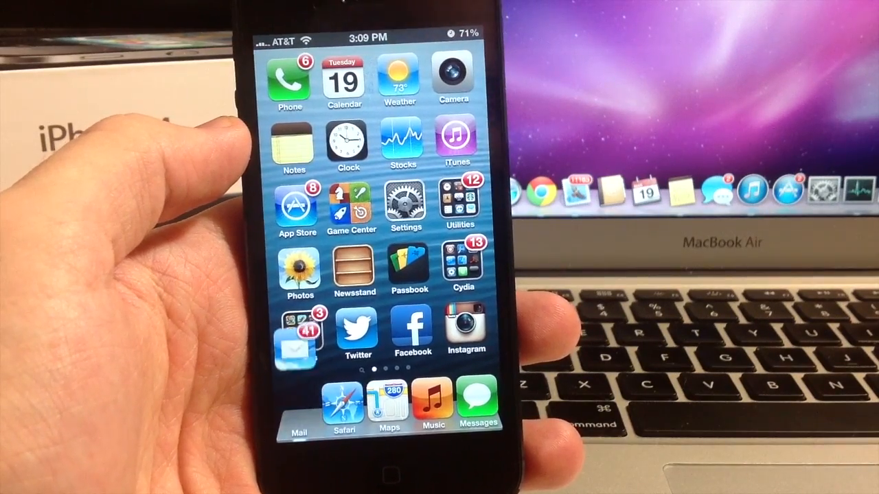
Step: Open Notifications in Settings and scroll to the Not In Notification Center section
left_click(407, 206)
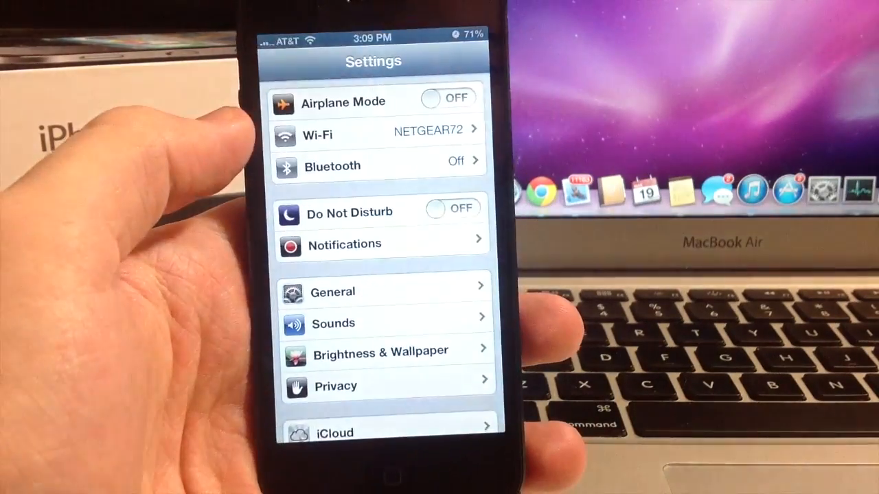
left_click(343, 244)
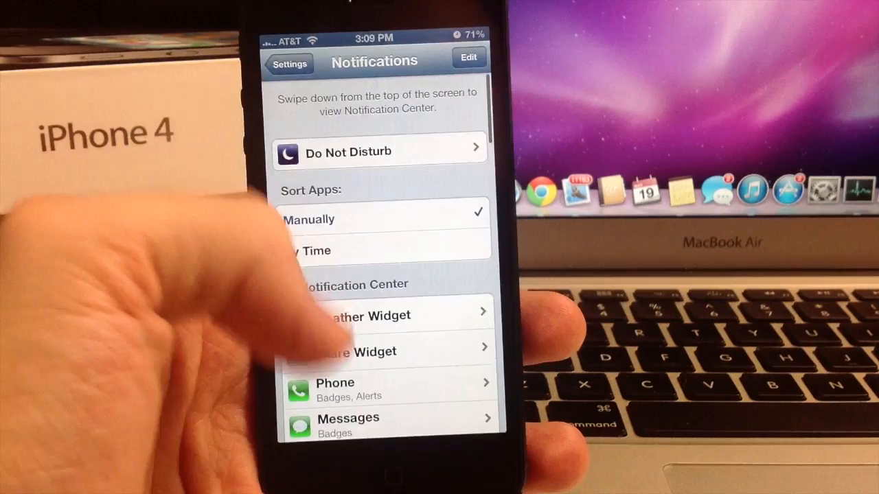
scroll("down", 3)
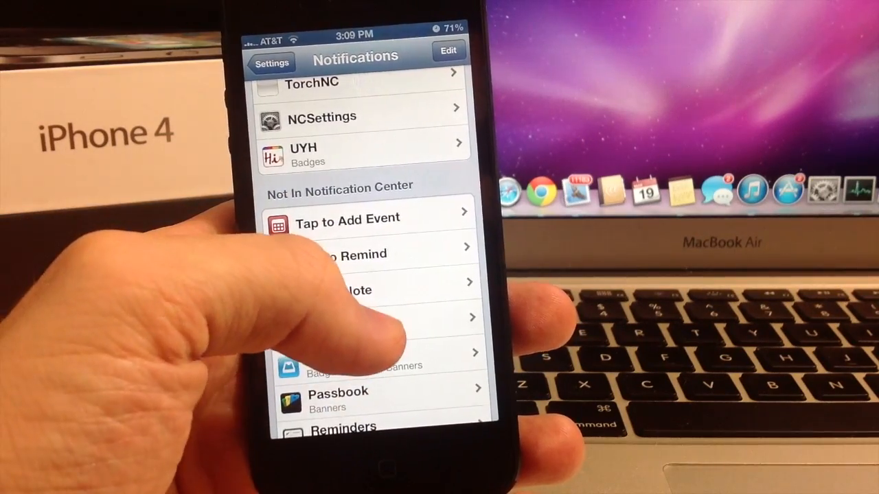
Step: Drag Share Widget under Not In Notification Center in edit mode and finish with Done
left_click(447, 49)
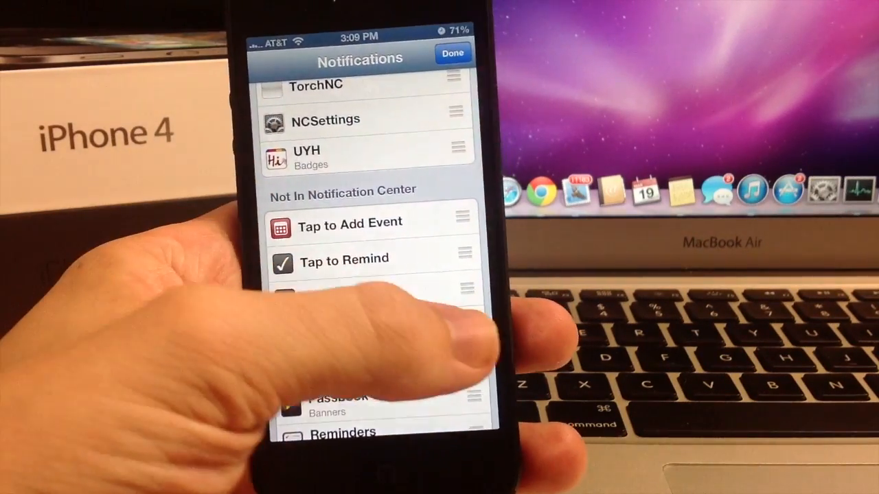
scroll("down", 3)
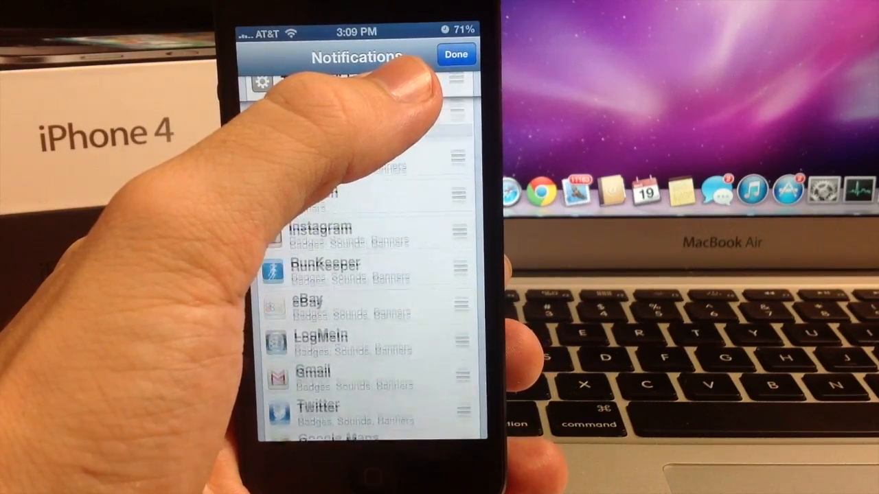
scroll("down", 3)
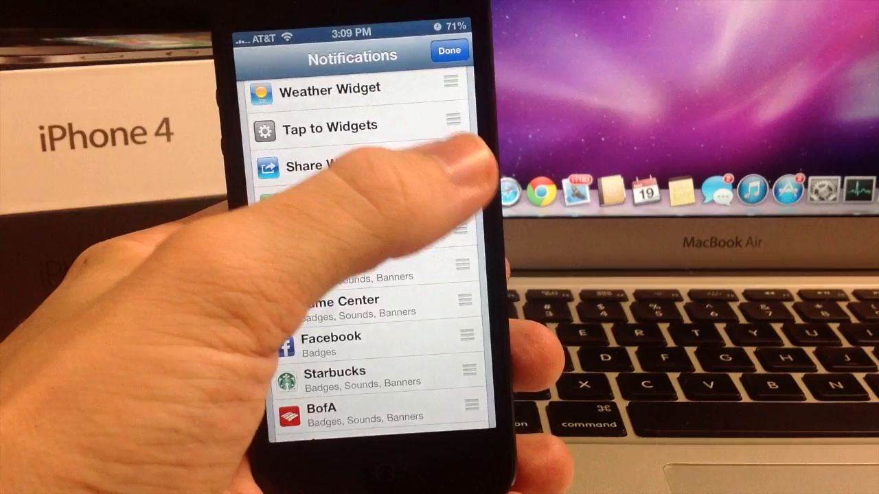
left_click(313, 166)
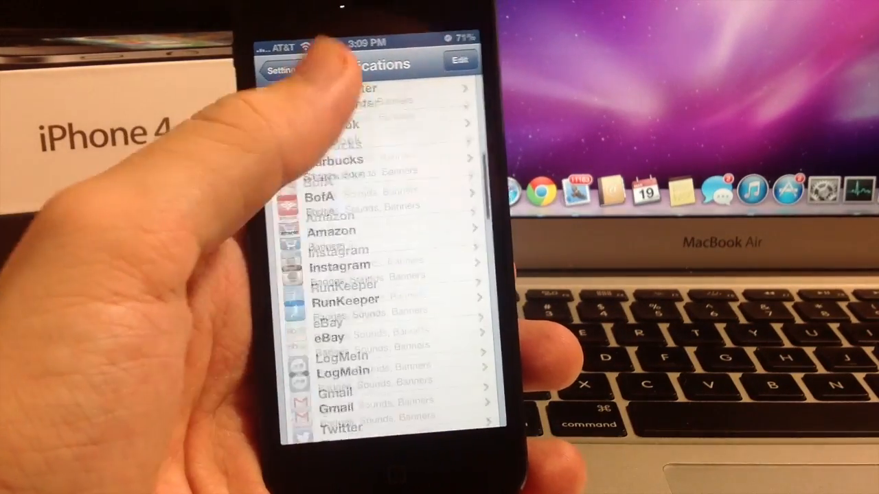
scroll("down", 3)
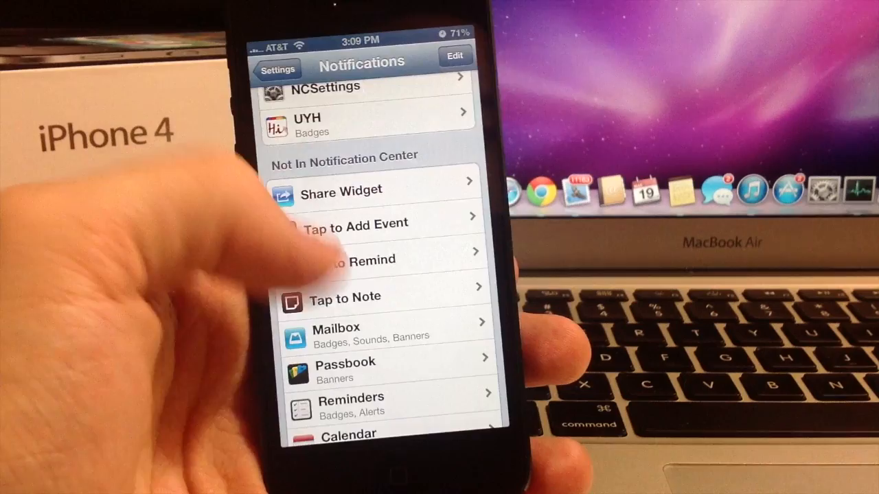
Step: Enter edit mode to move Tap to Note, Tap to Remind and Tap to Add Event into Notification Center
left_click(454, 55)
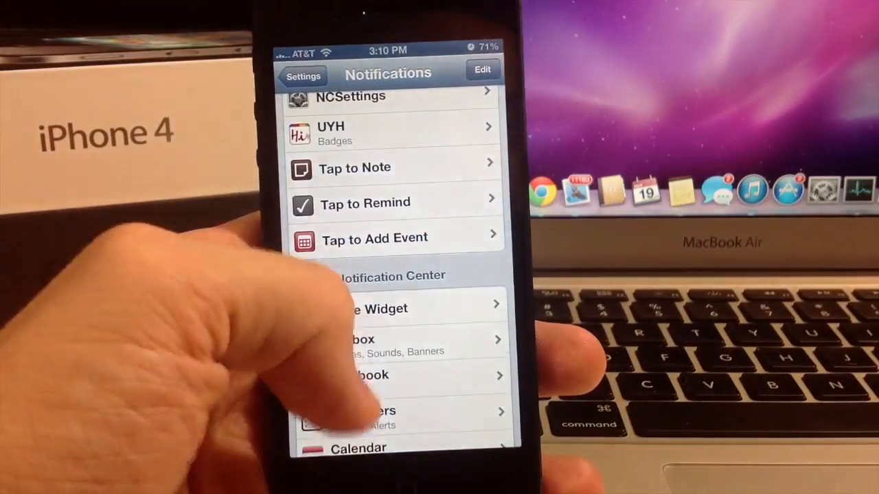
Step: Enable Side by Side in the Tap to Widgets settings and pull down Notification Center
left_click(302, 74)
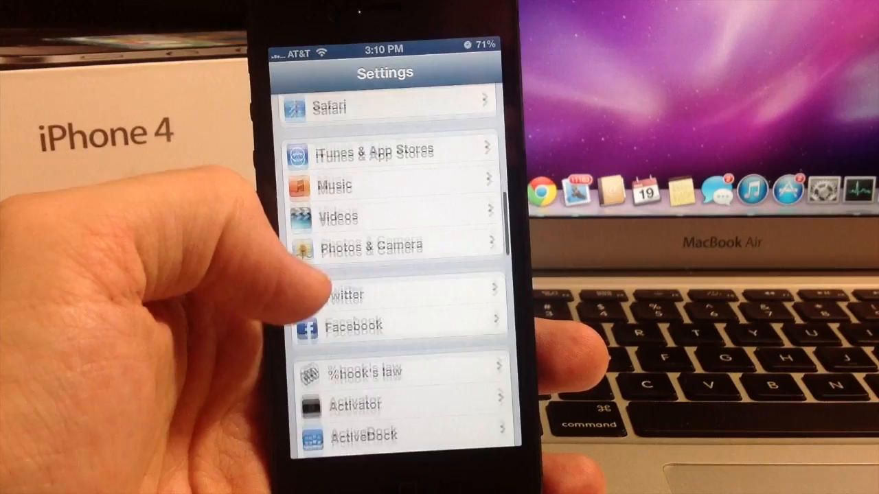
scroll("down", 3)
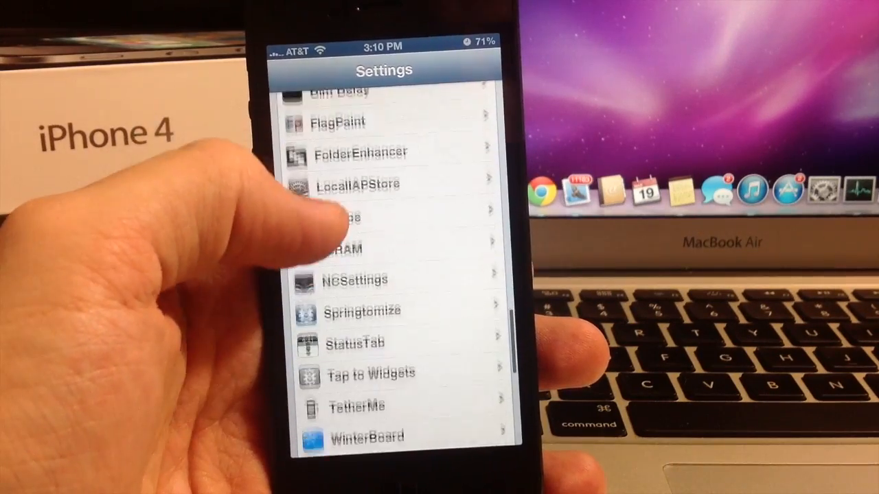
left_click(370, 374)
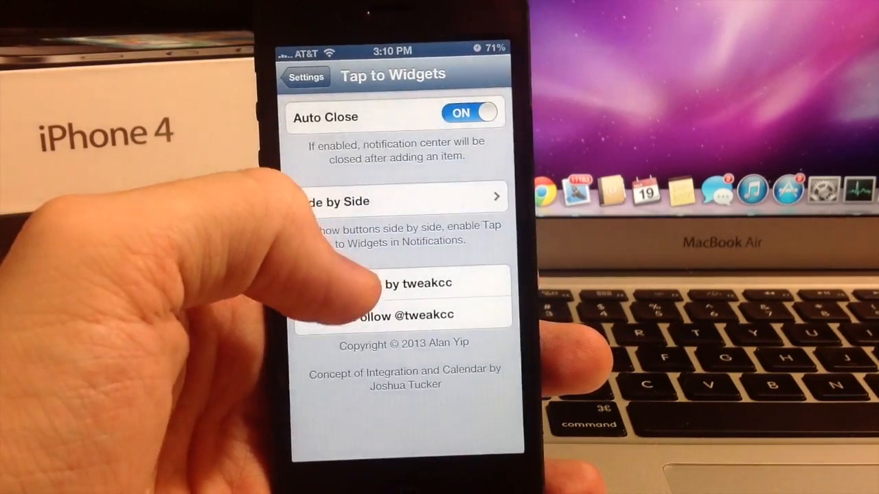
left_click(401, 200)
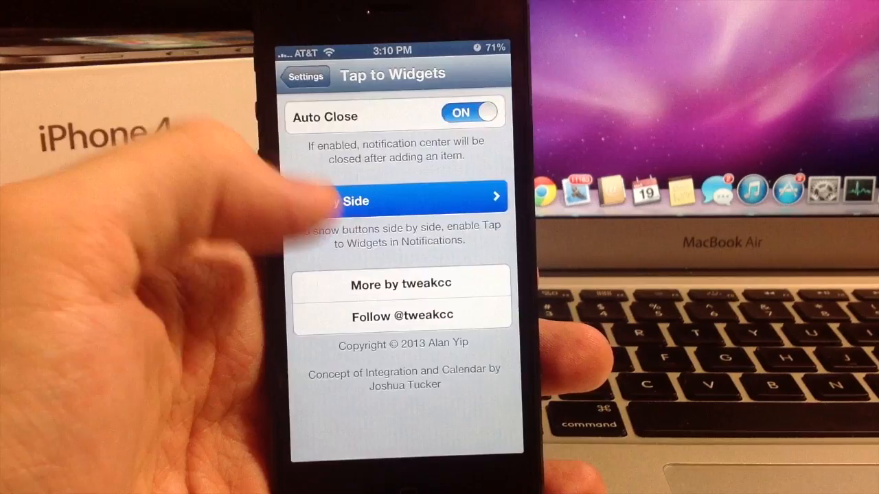
left_click(397, 200)
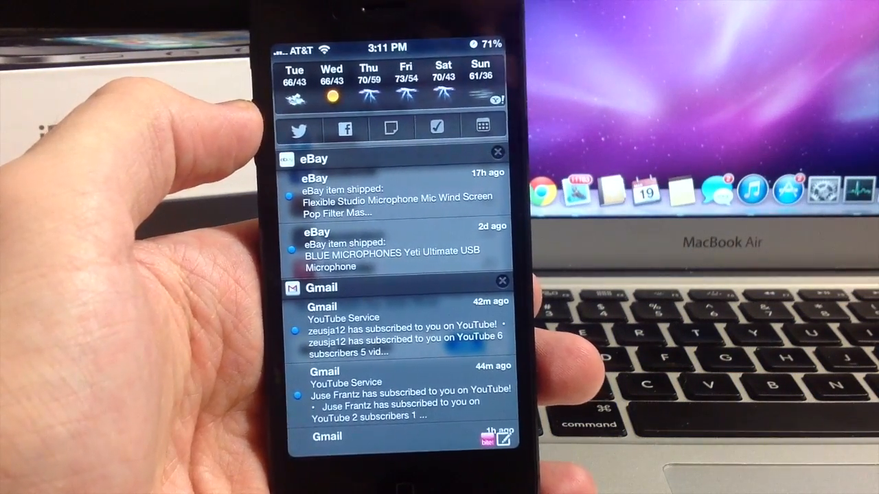
Step: Write a Tap to Note reading 'Hi' and bring up the Select an account sheet
left_click(297, 129)
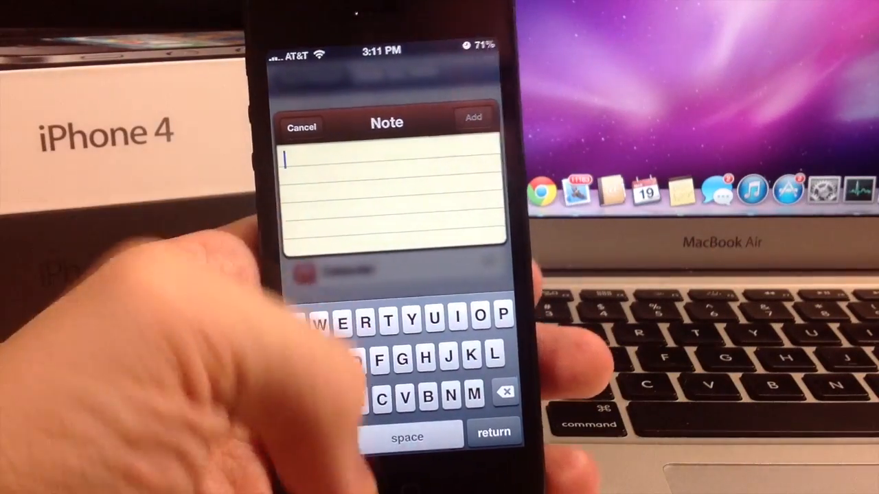
type("i")
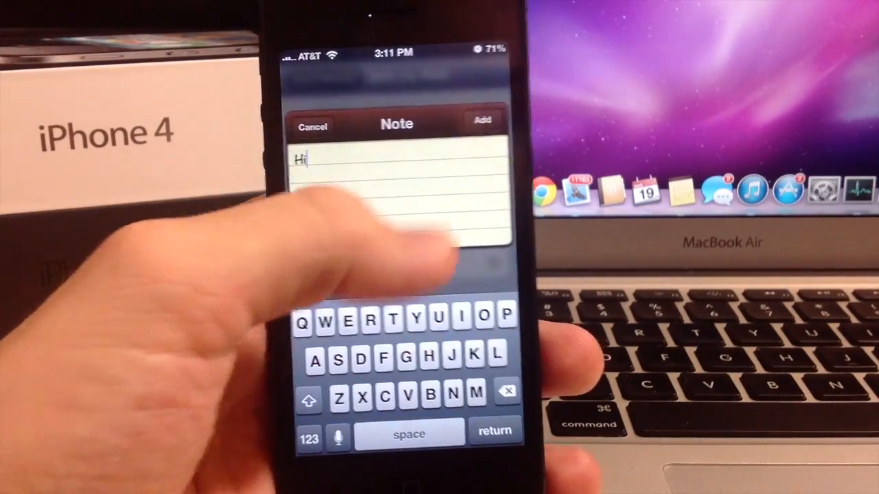
left_click(484, 118)
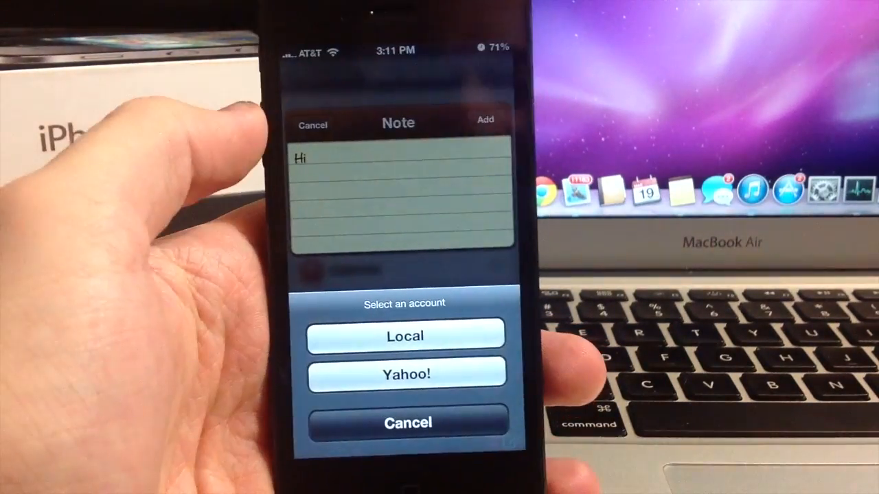